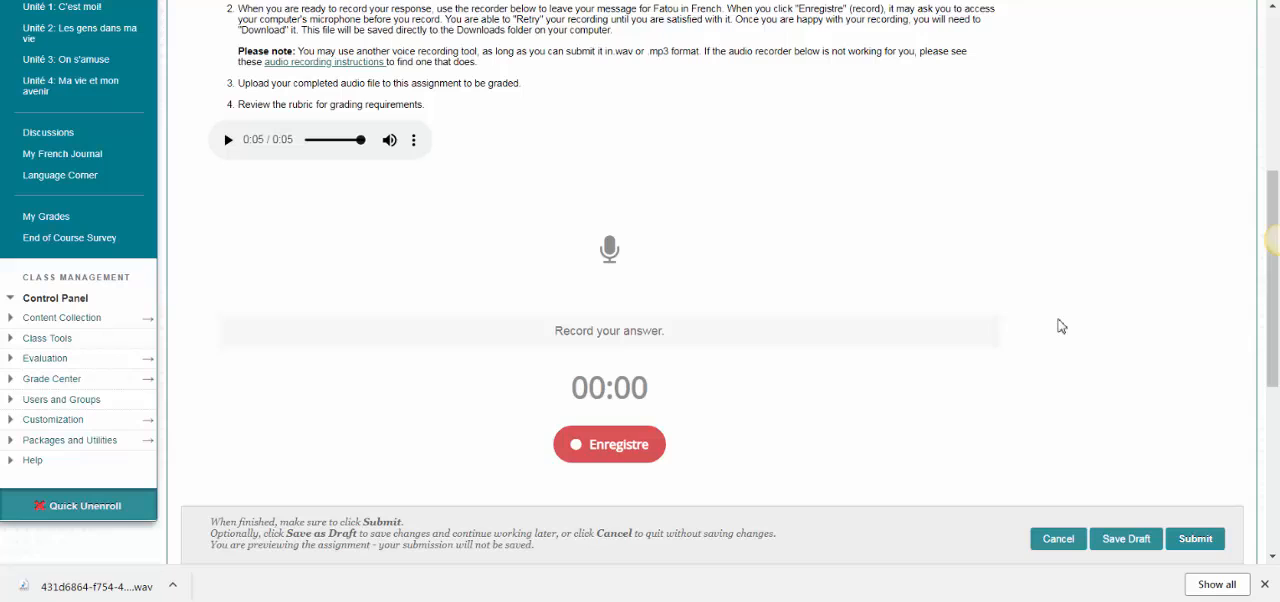
mouse_move(580, 430)
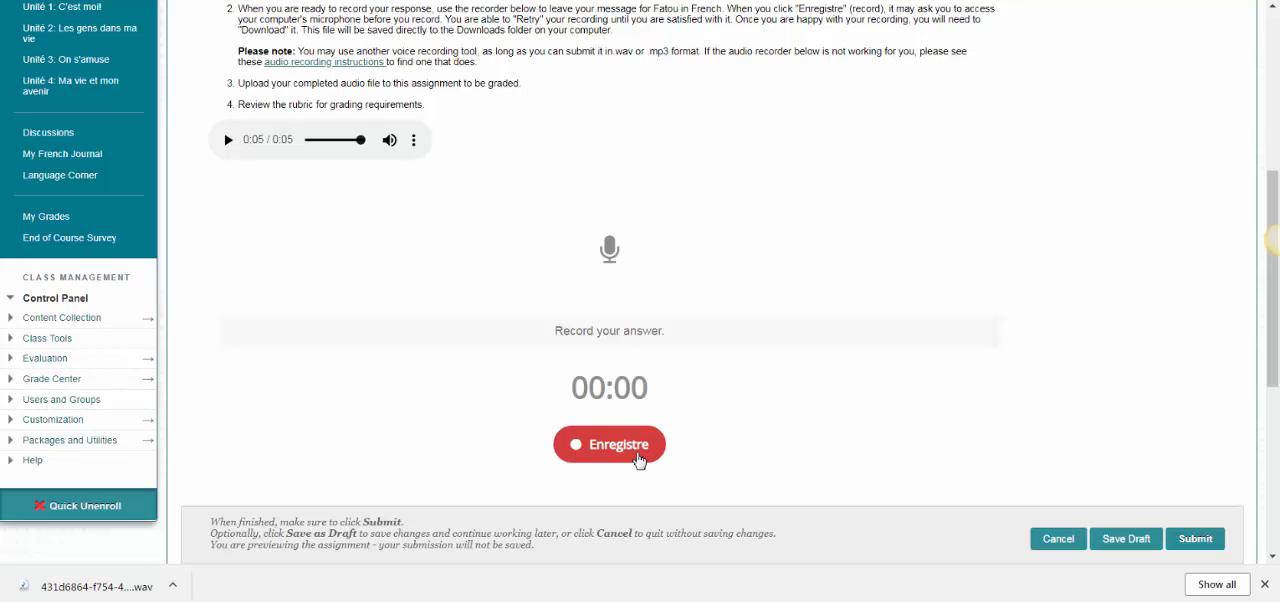
mouse_move(634, 462)
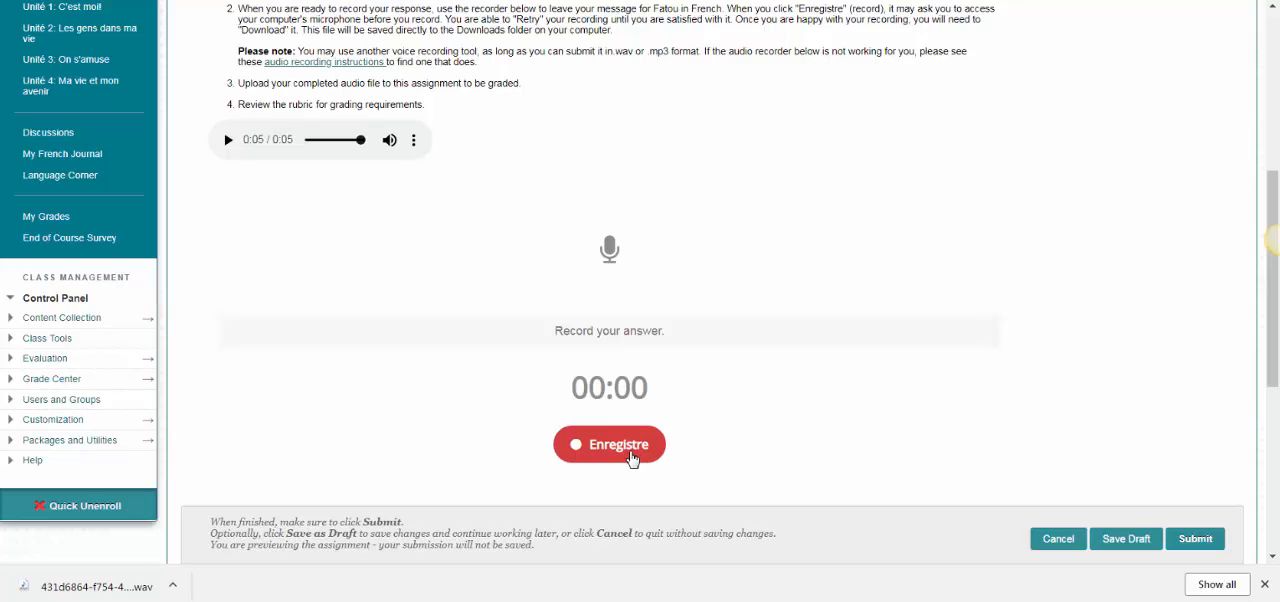
mouse_move(630, 464)
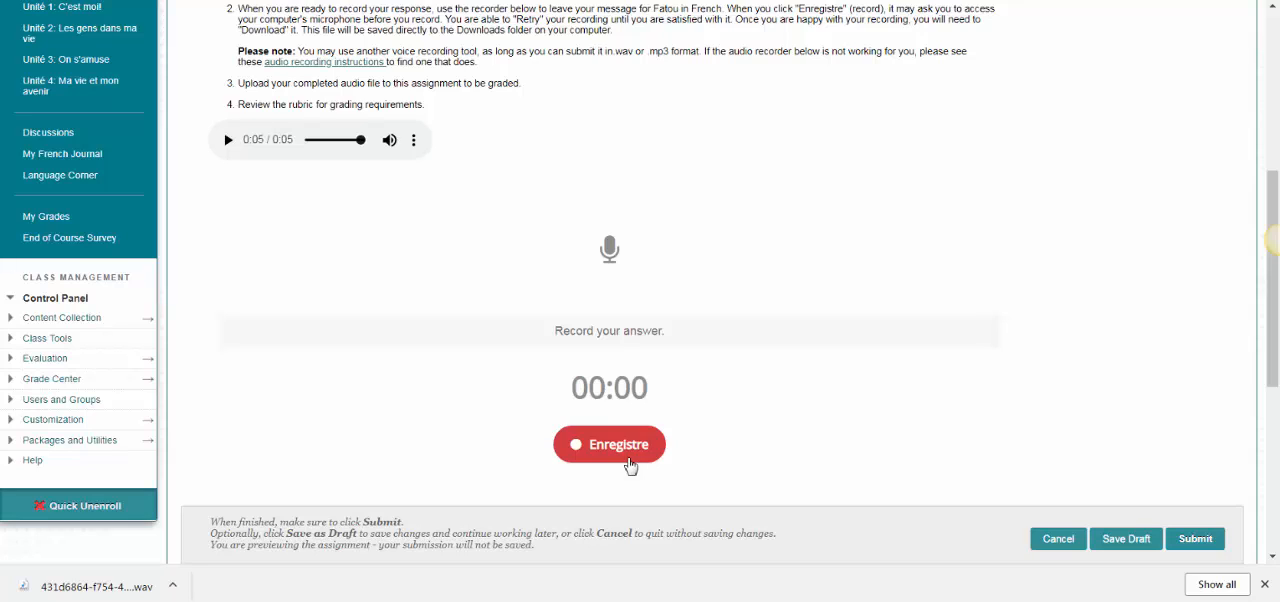
- Record a 4-second spoken answer, finish it, and play it back in full
left_click(608, 444)
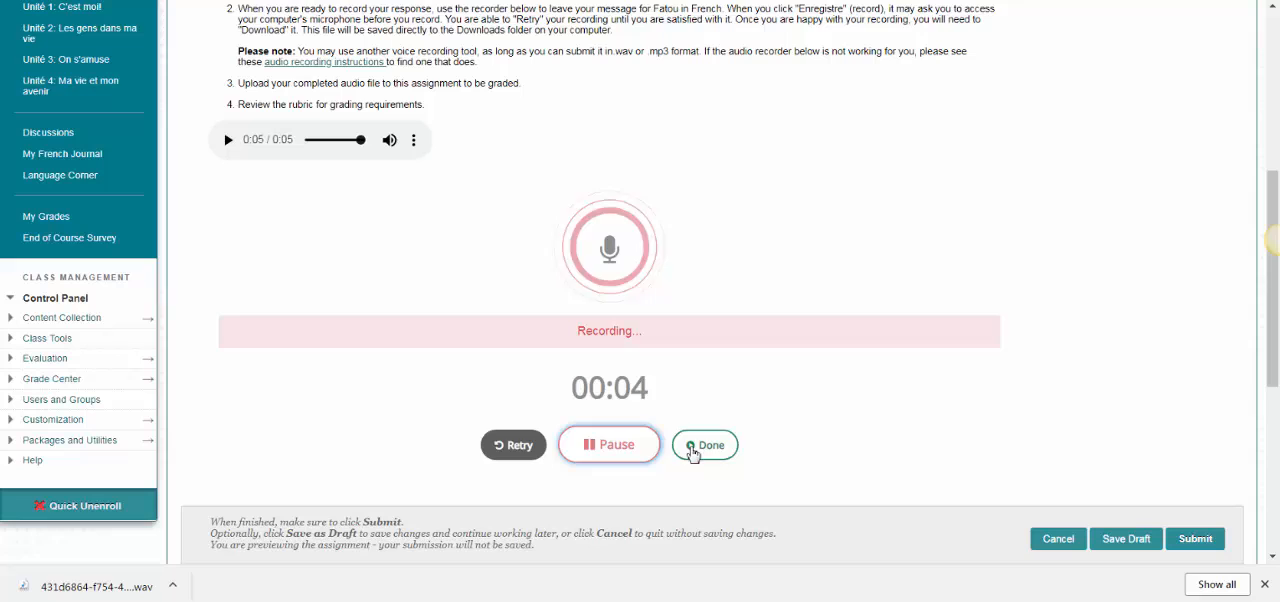
left_click(704, 444)
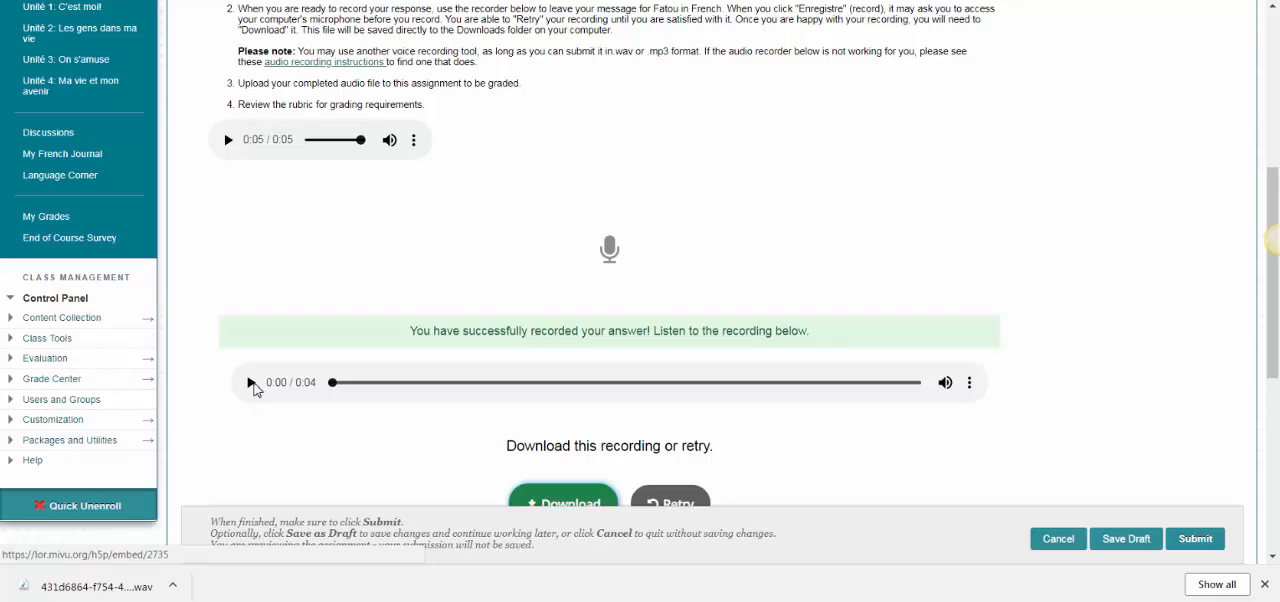
left_click(250, 382)
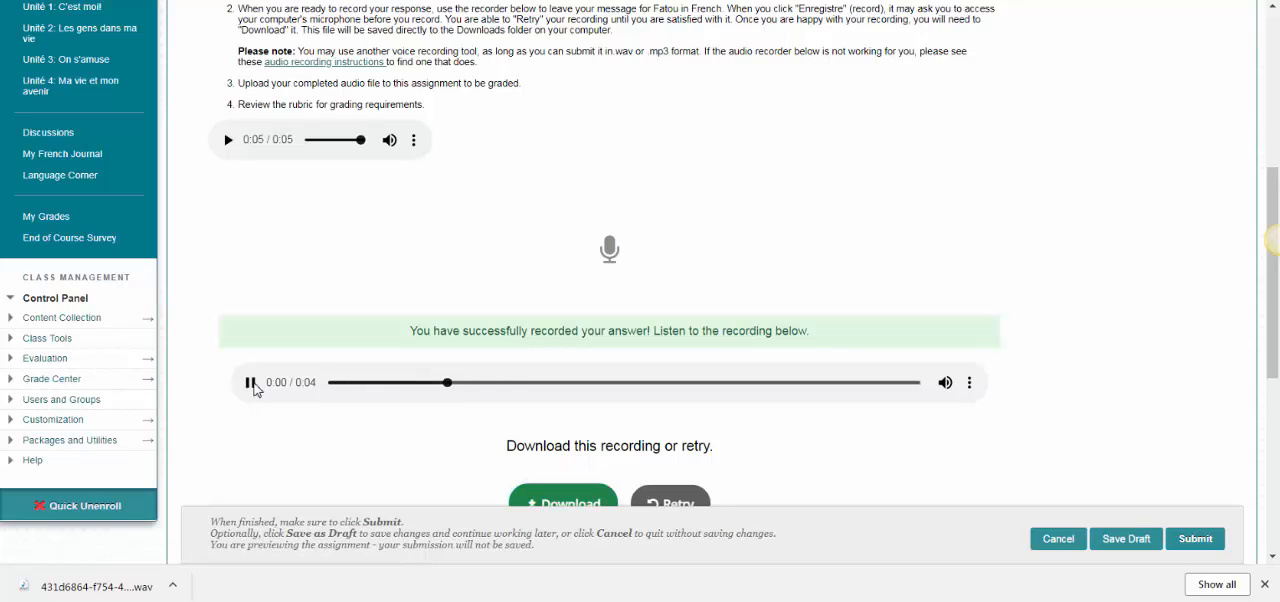
left_click(248, 382)
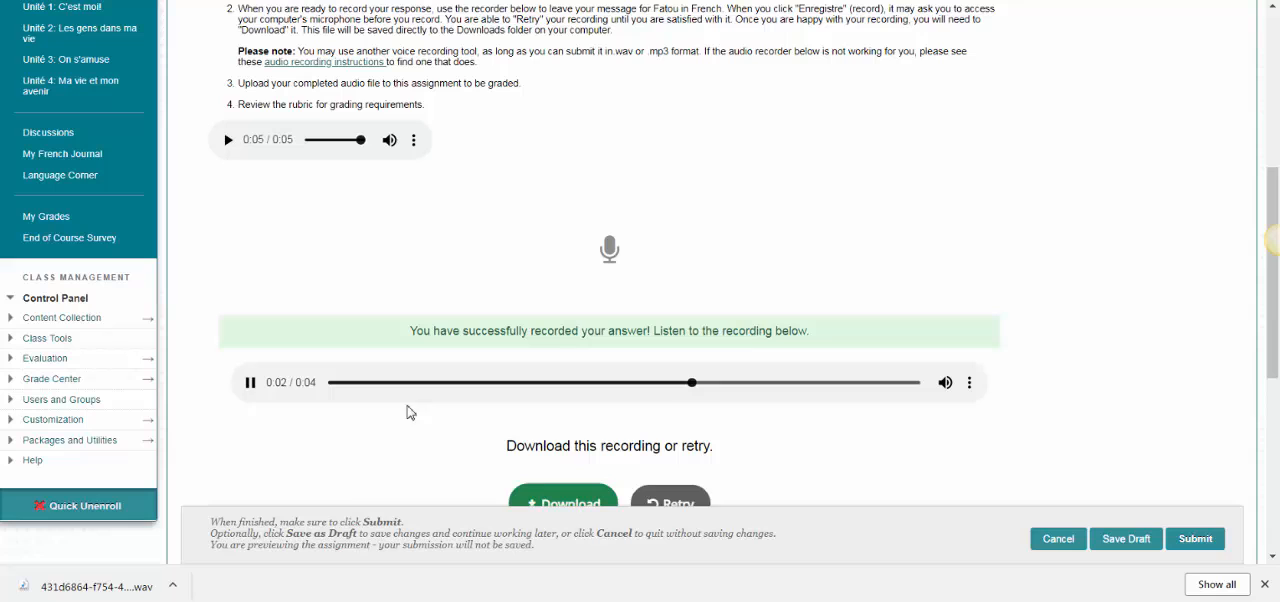
scroll("down", 3)
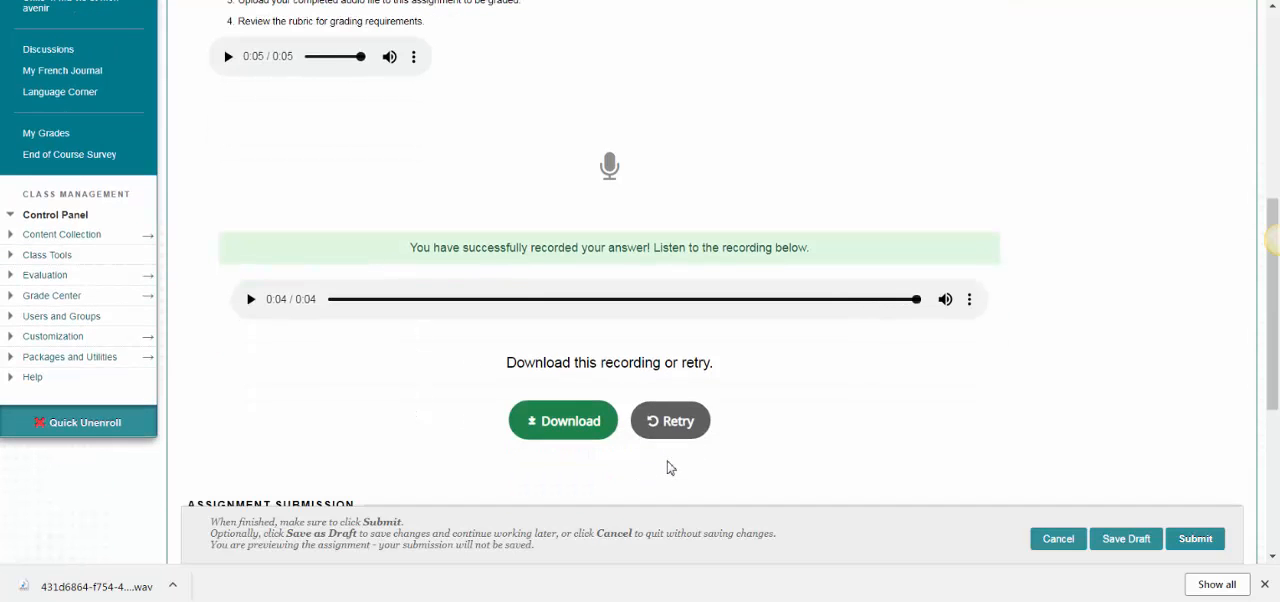
- Download the recording as a .wav file and show it in the Downloads folder
left_click(564, 420)
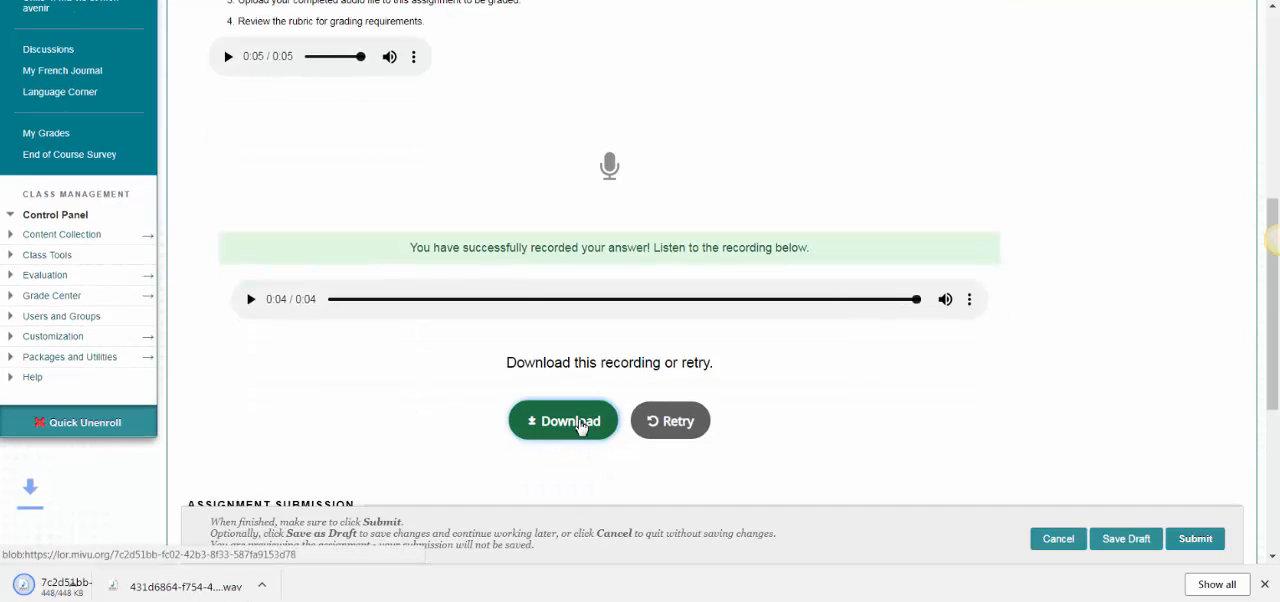
left_click(564, 420)
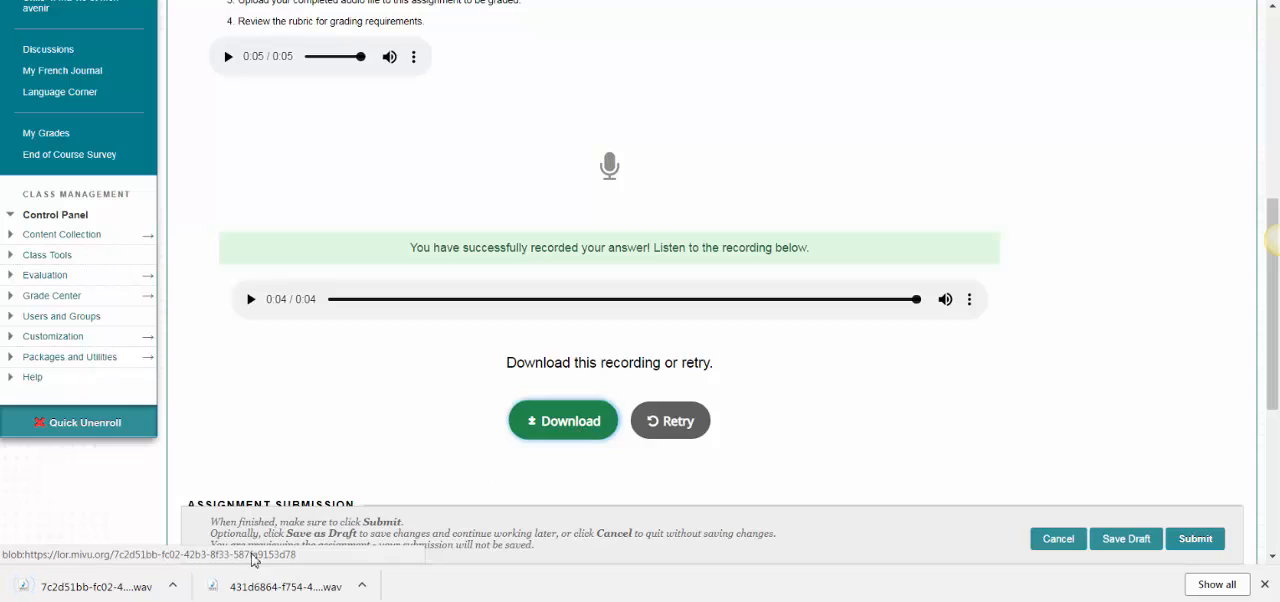
left_click(172, 586)
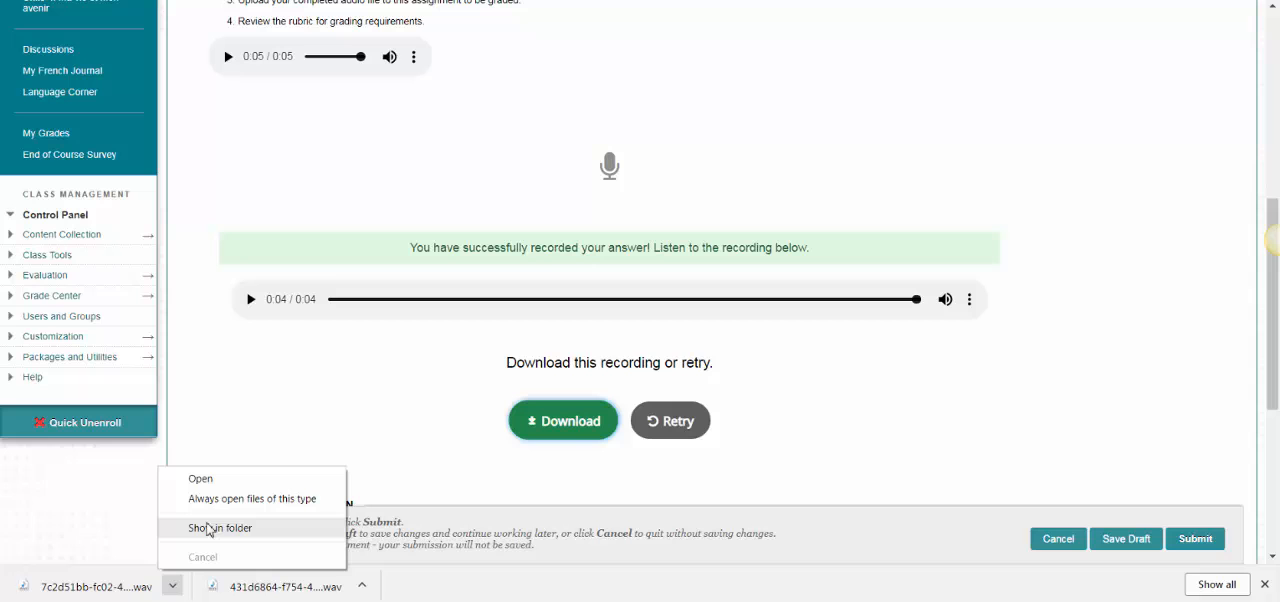
left_click(220, 528)
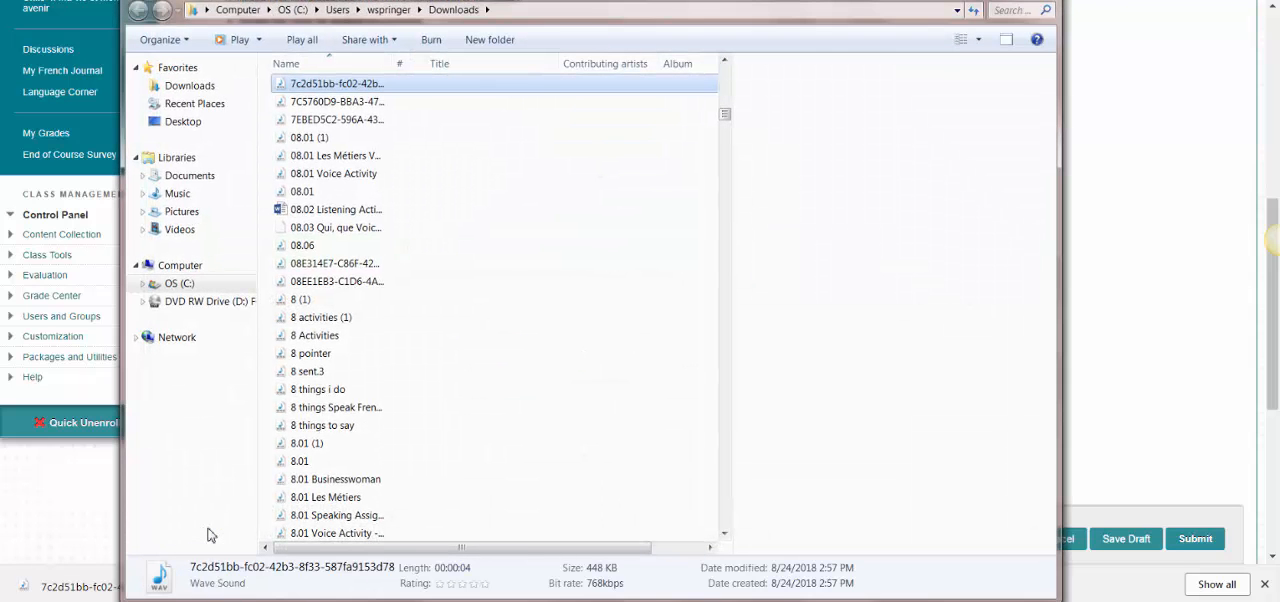
- Select the downloaded .wav file in Downloads and bring up its file actions to cut it
left_click(336, 82)
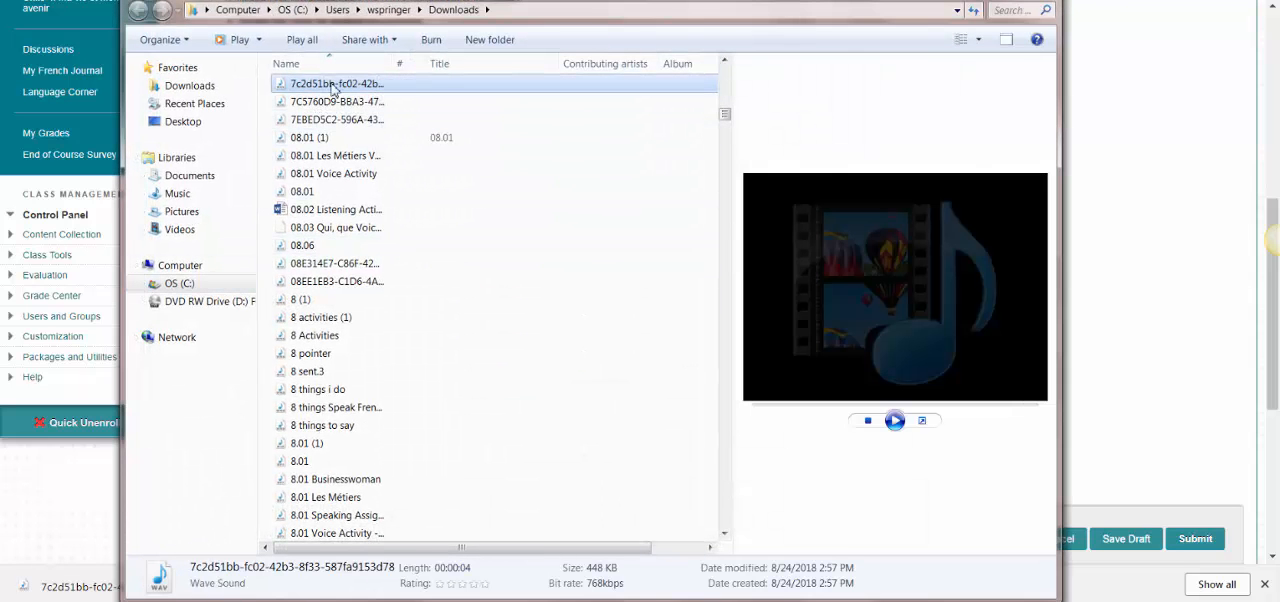
right_click(336, 82)
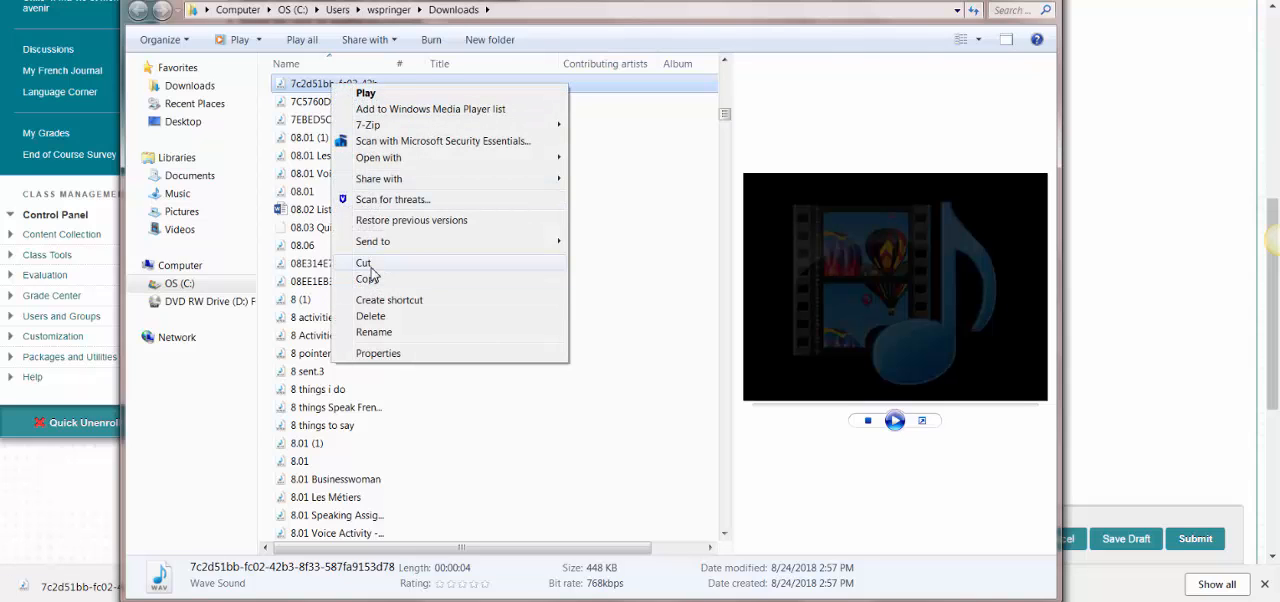
mouse_move(368, 278)
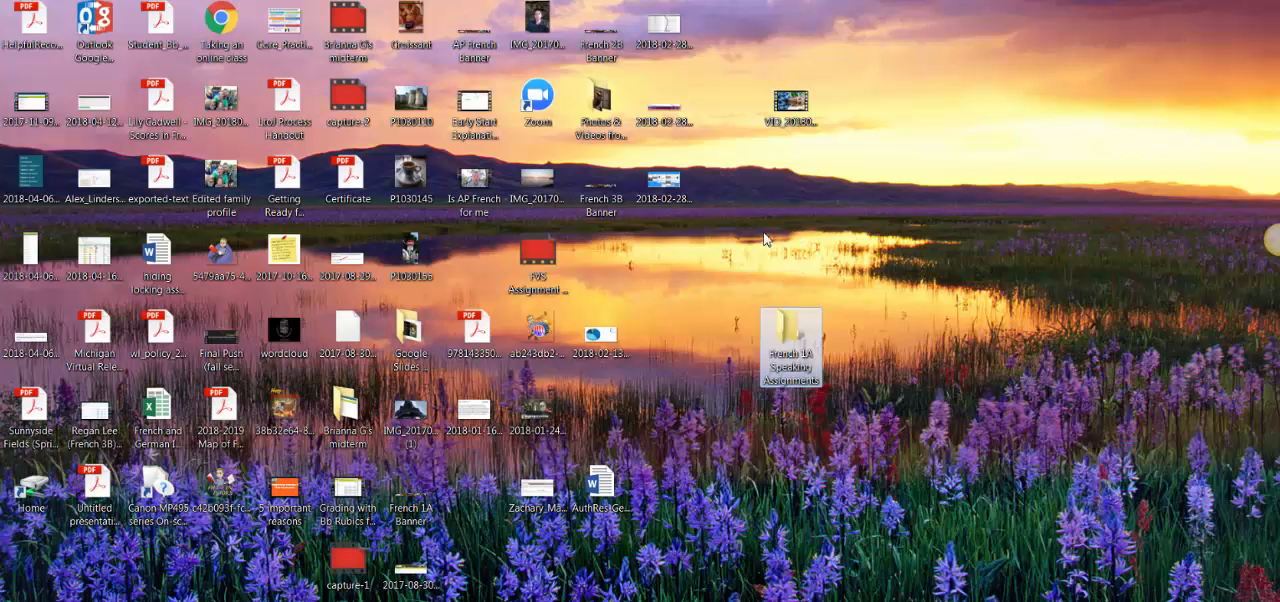
mouse_move(792, 344)
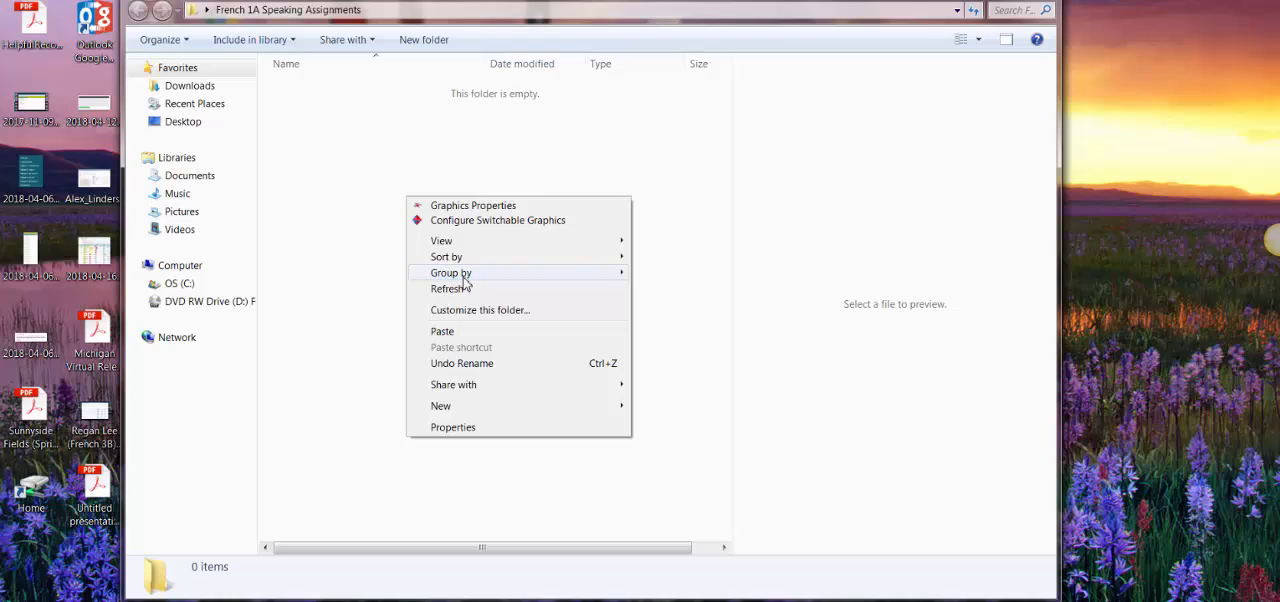
- Paste the recording into the empty French 1A Speaking Assignments folder
left_click(442, 332)
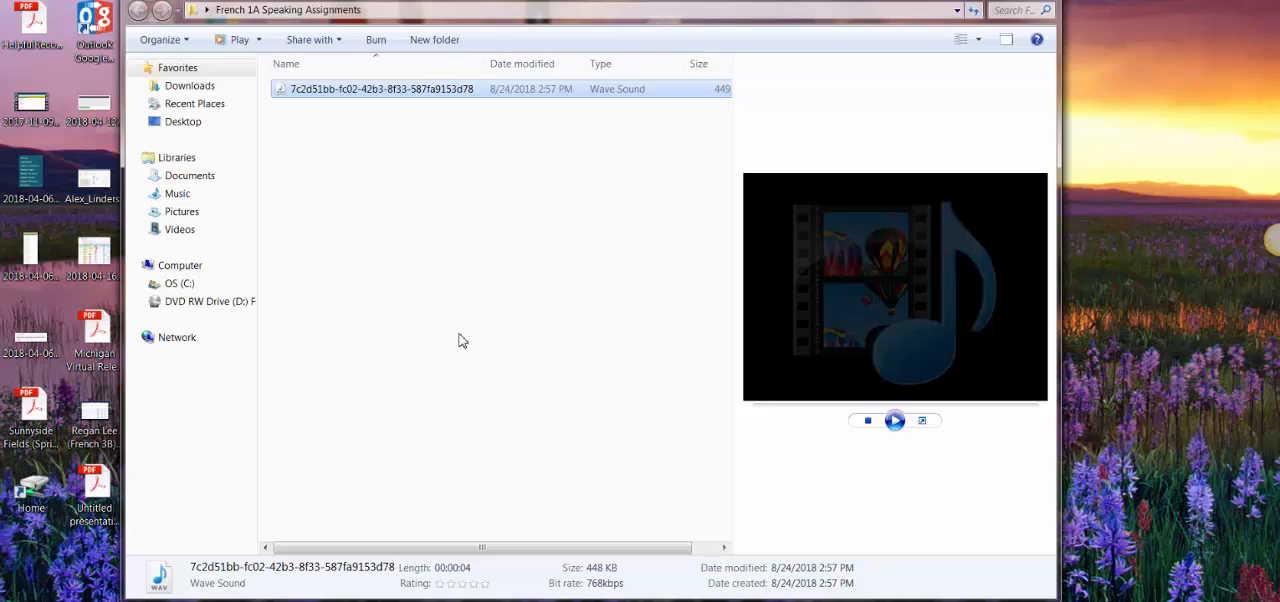
- Rename the recording file to '1.3 Enregistrement'
right_click(380, 88)
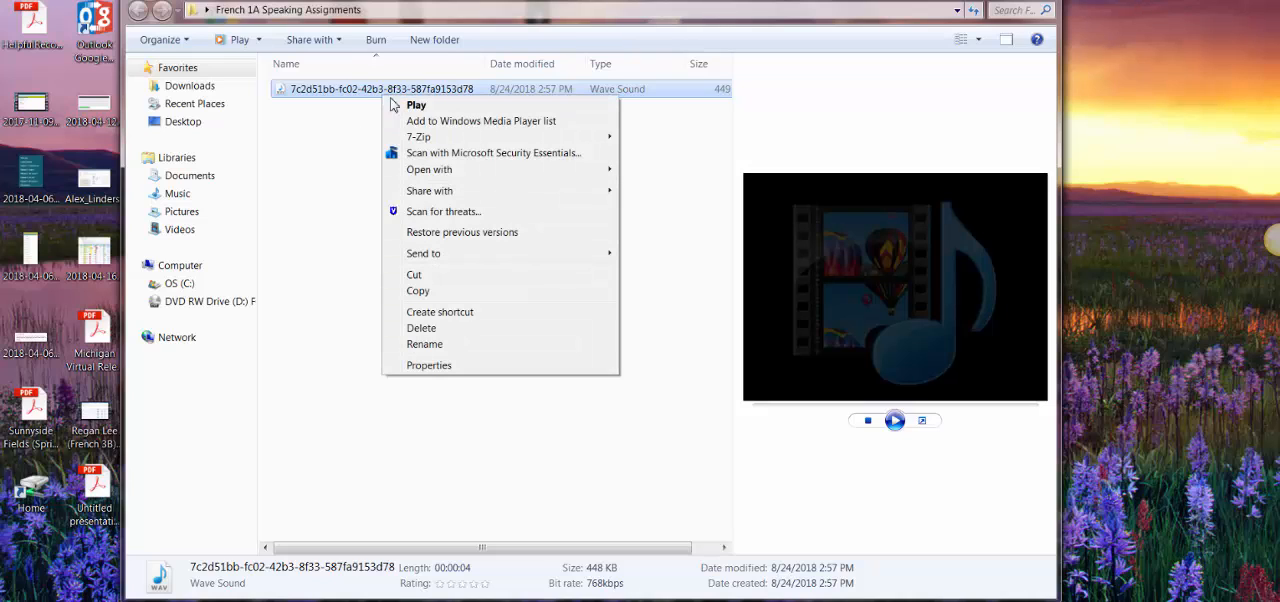
mouse_move(424, 344)
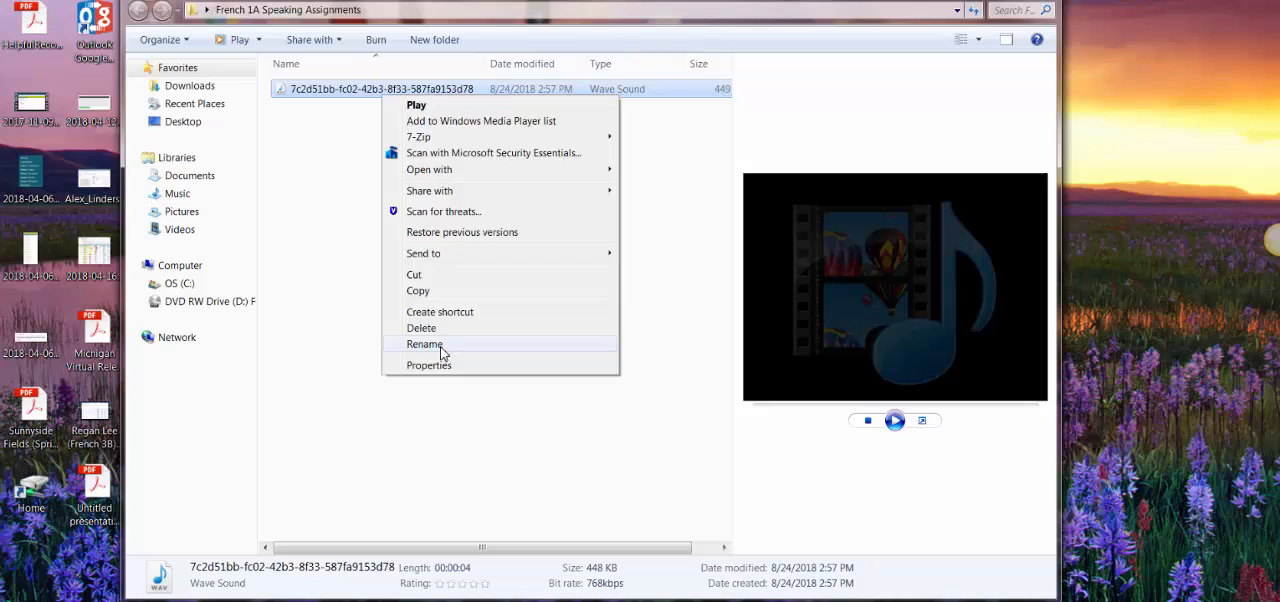
left_click(424, 344)
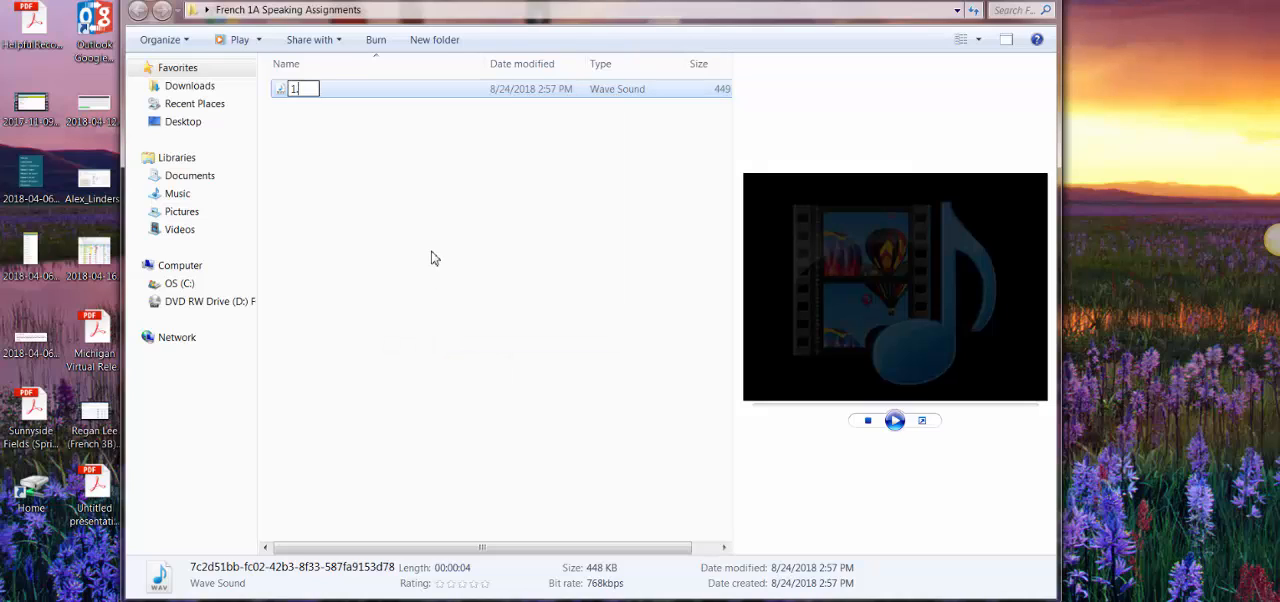
type(".3")
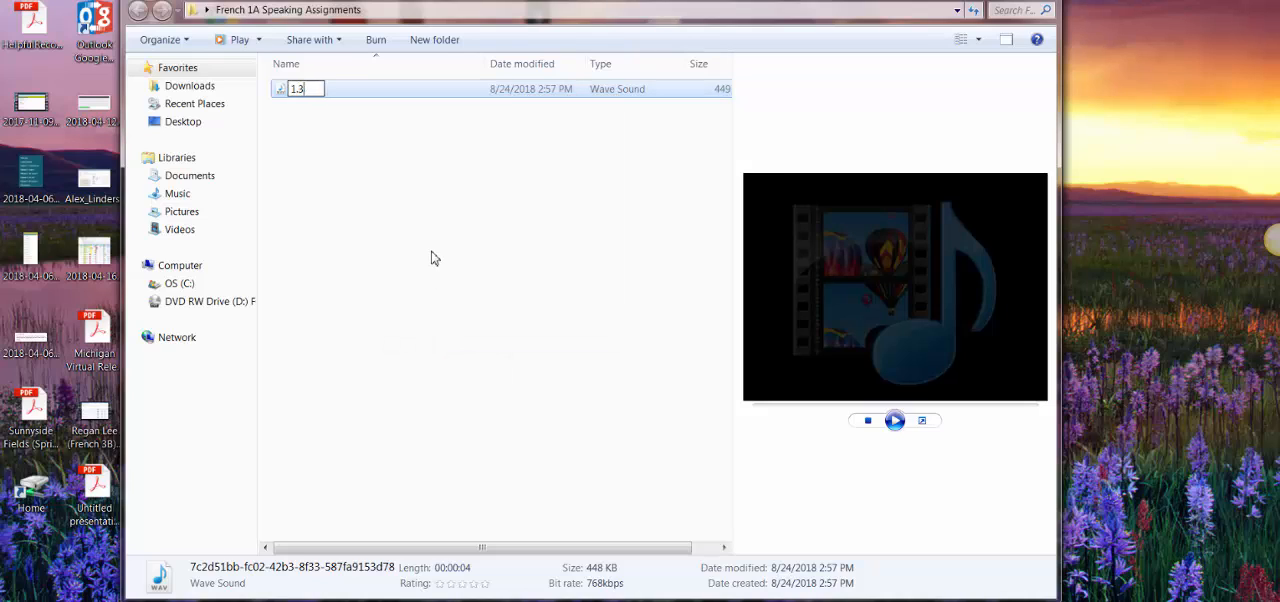
type("Enreg")
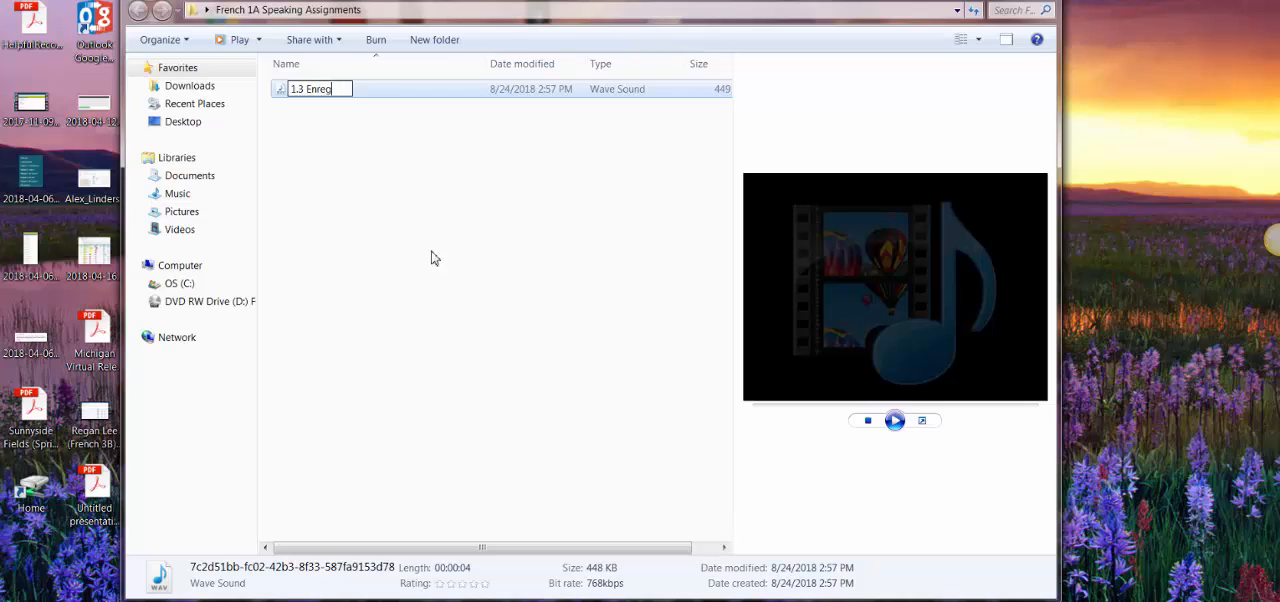
type("istrement")
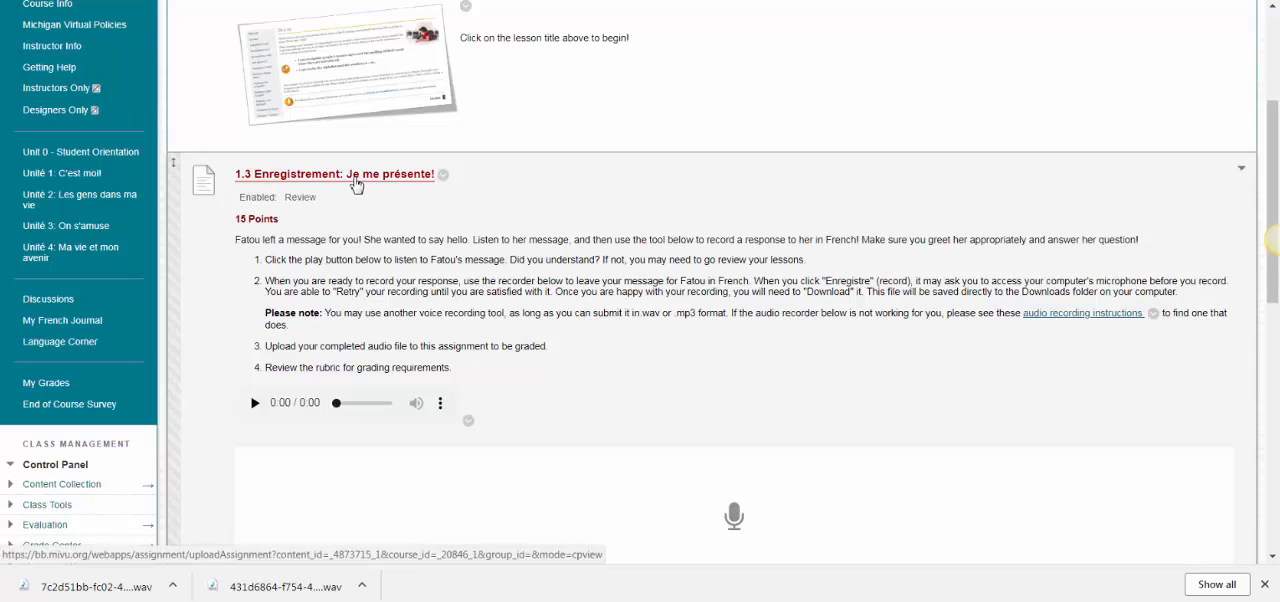
- Go to the '1.3 Enregistrement: Je me présente!' assignment and reach its Assignment Submission section
left_click(334, 172)
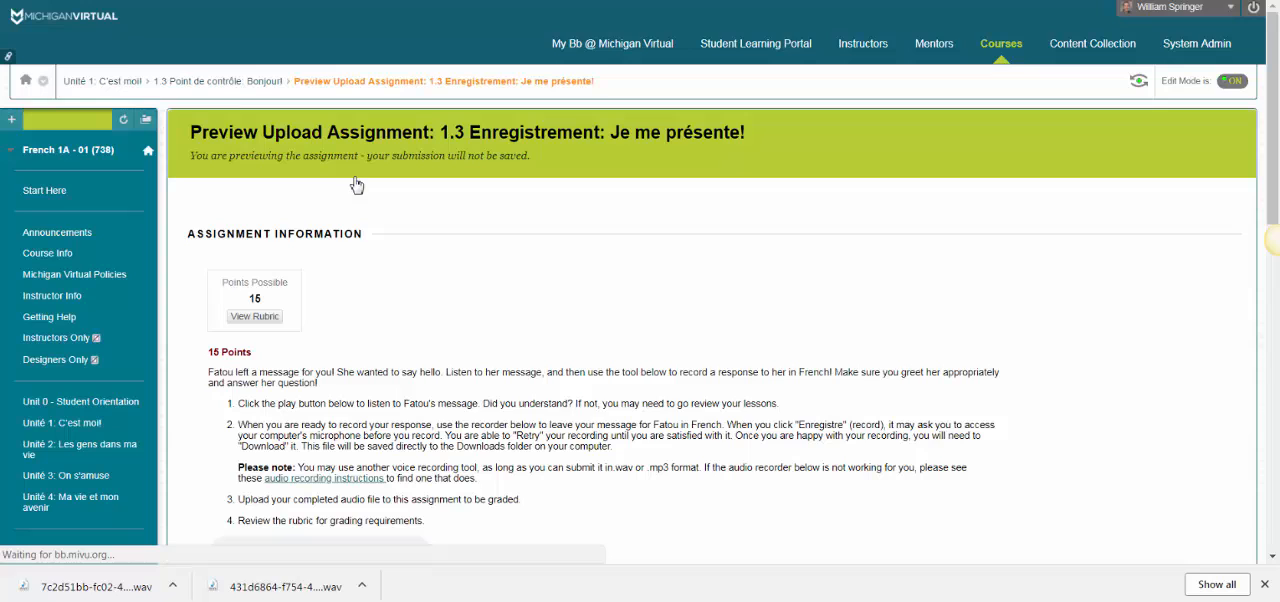
scroll("down", 3)
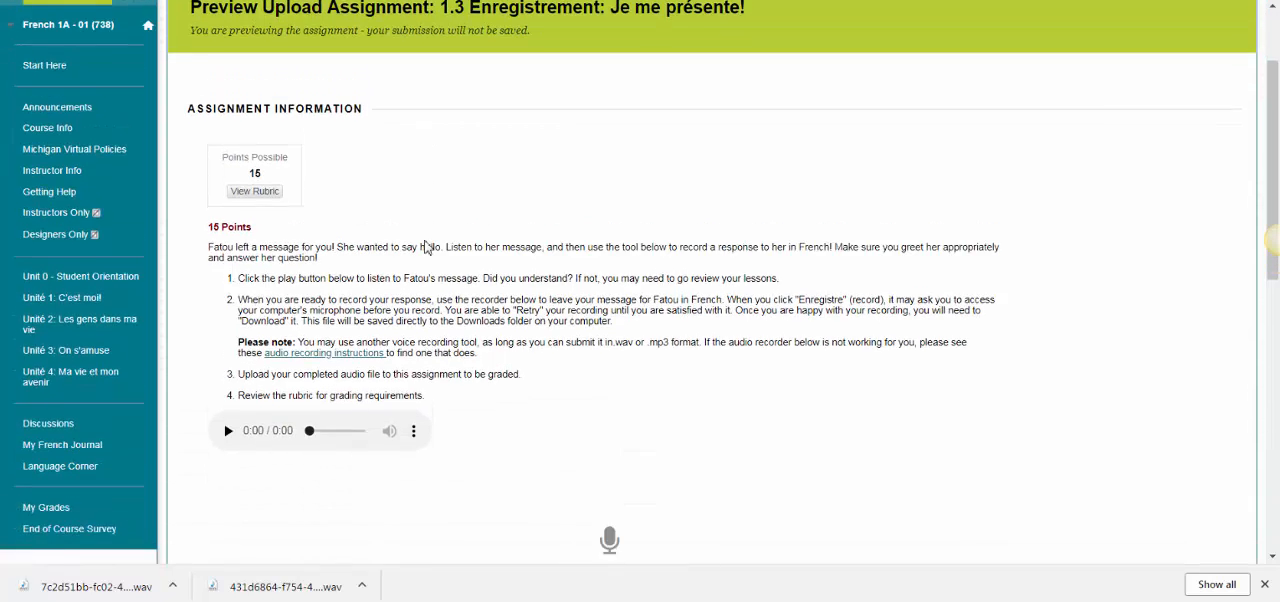
scroll("down", 3)
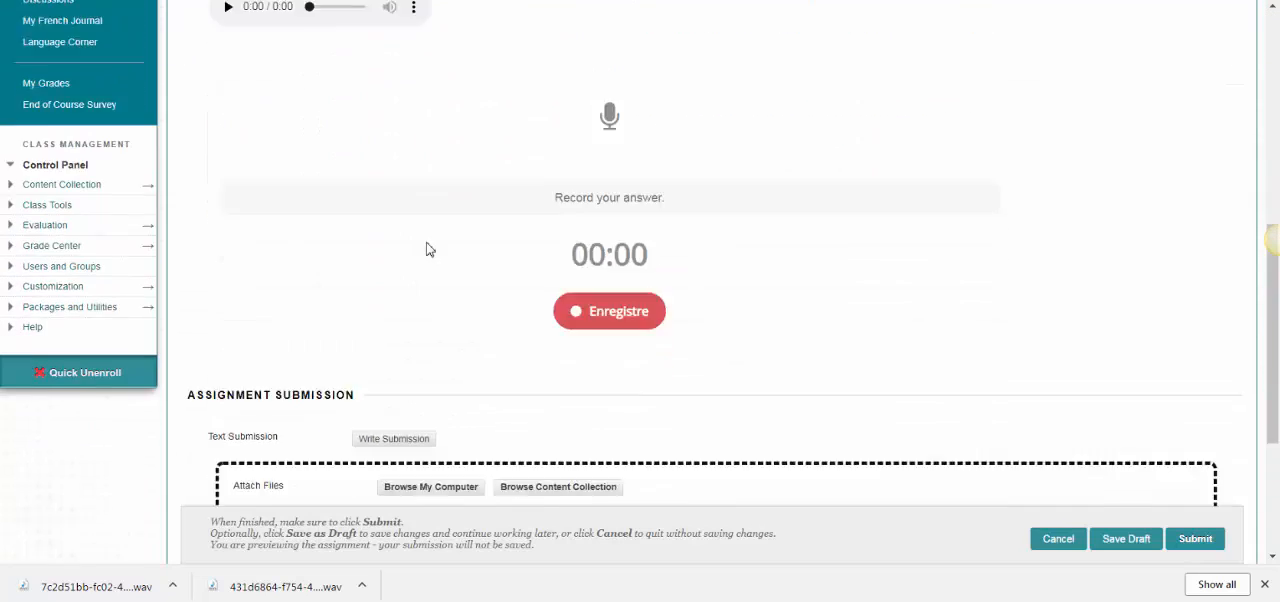
scroll("down", 3)
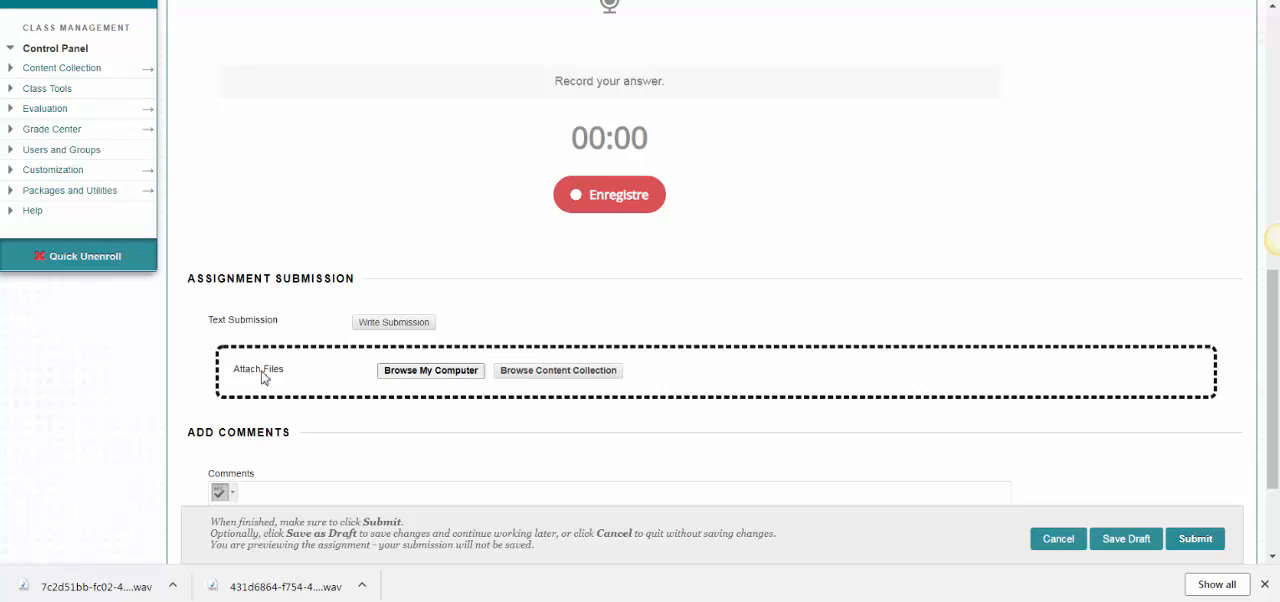
- Browse the computer to the Desktop's French 1A Speaking Assignments folder to attach 1.3 Enregistrement.wav
left_click(430, 370)
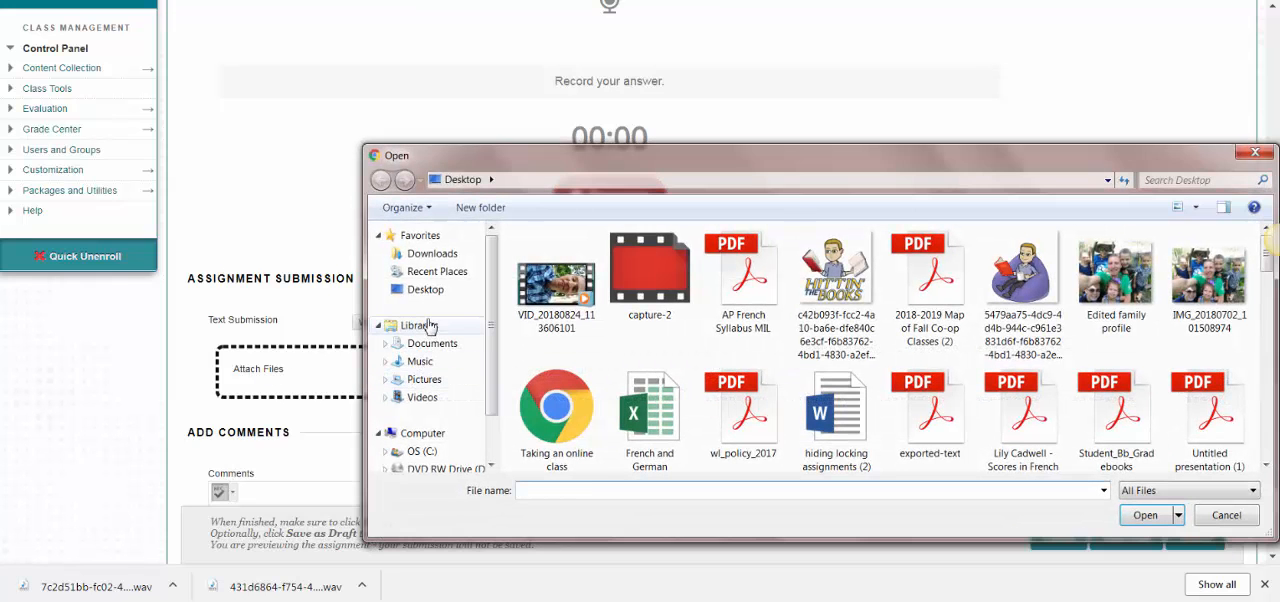
left_click(424, 288)
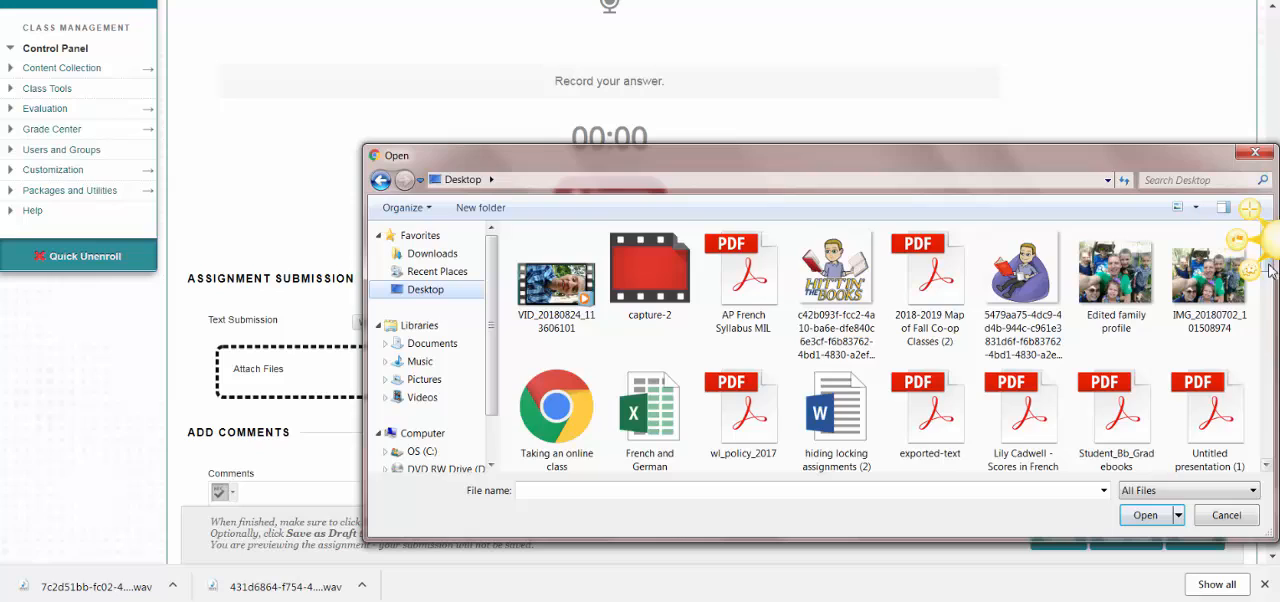
scroll("down", 3)
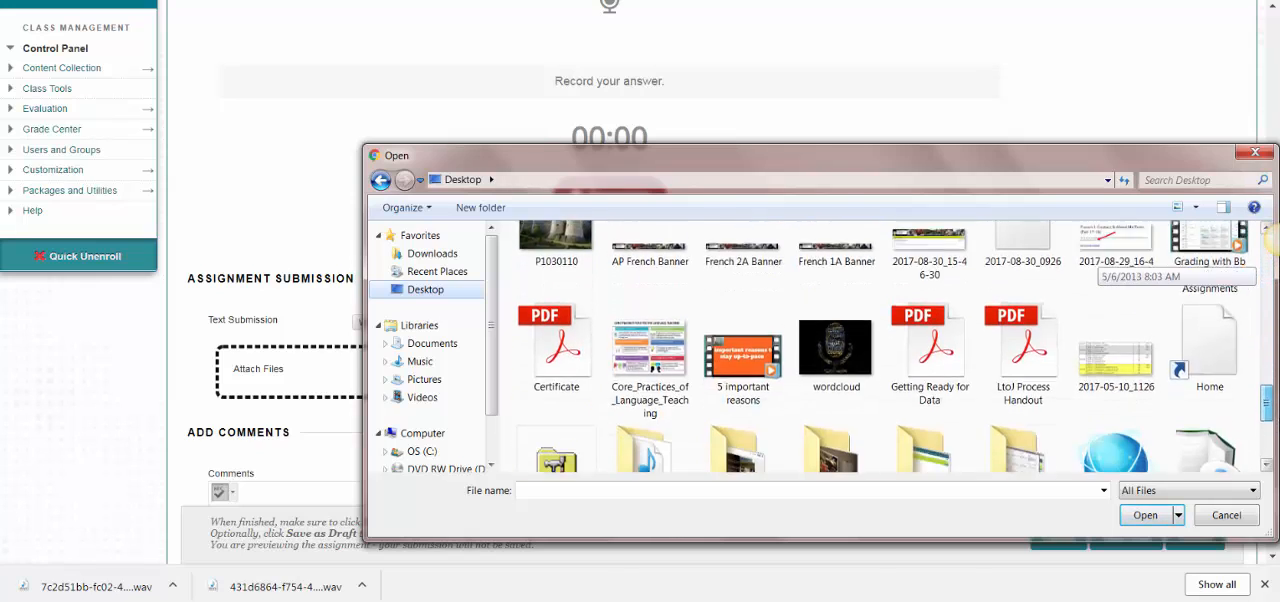
scroll("down", 3)
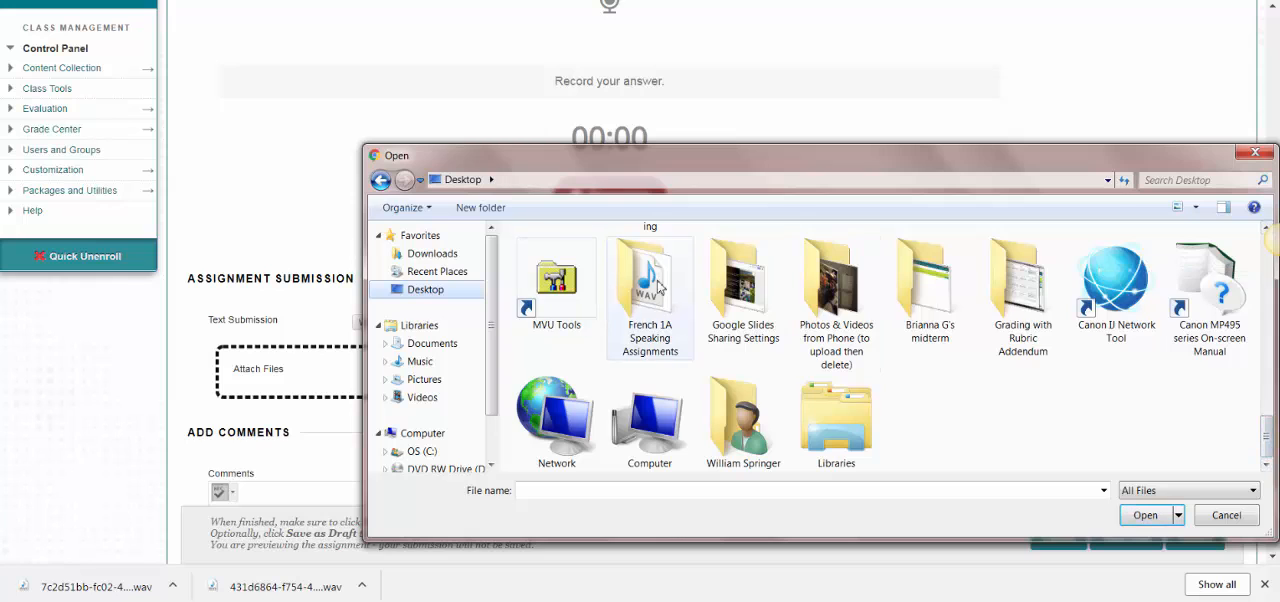
double_click(648, 280)
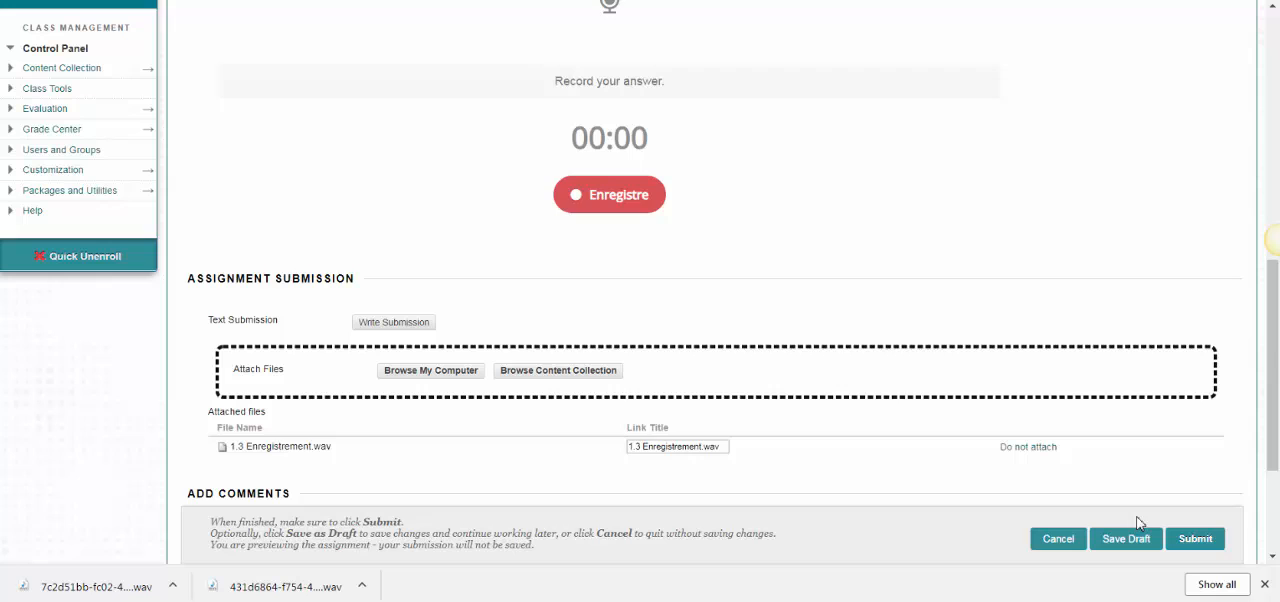
scroll("down", 3)
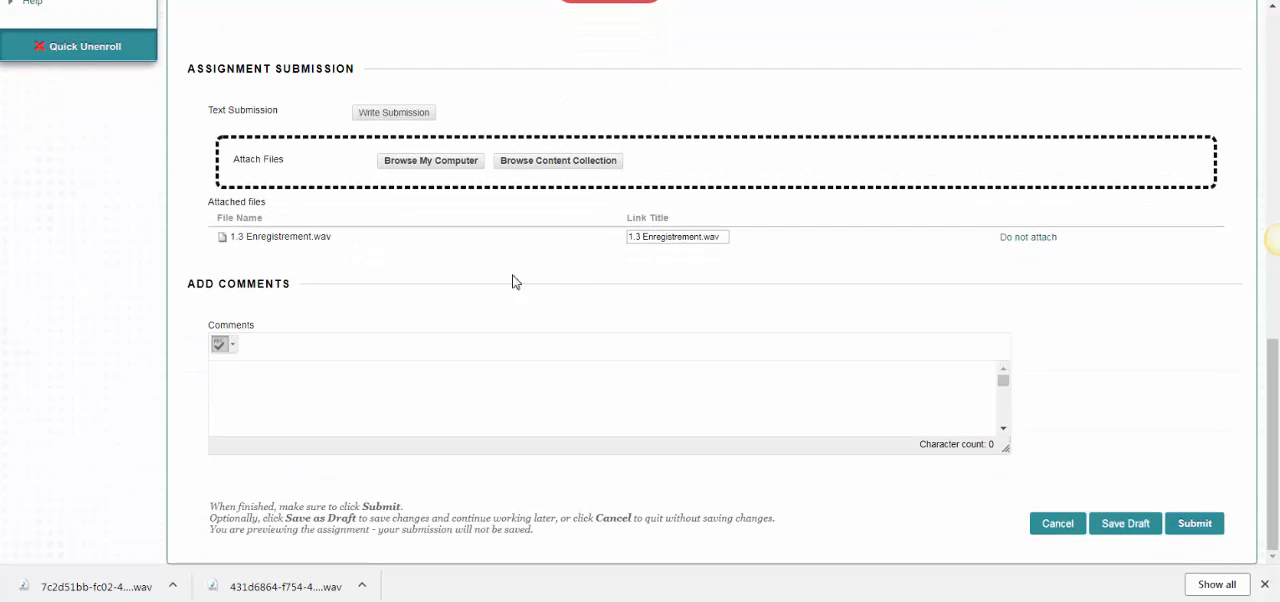
mouse_move(880, 388)
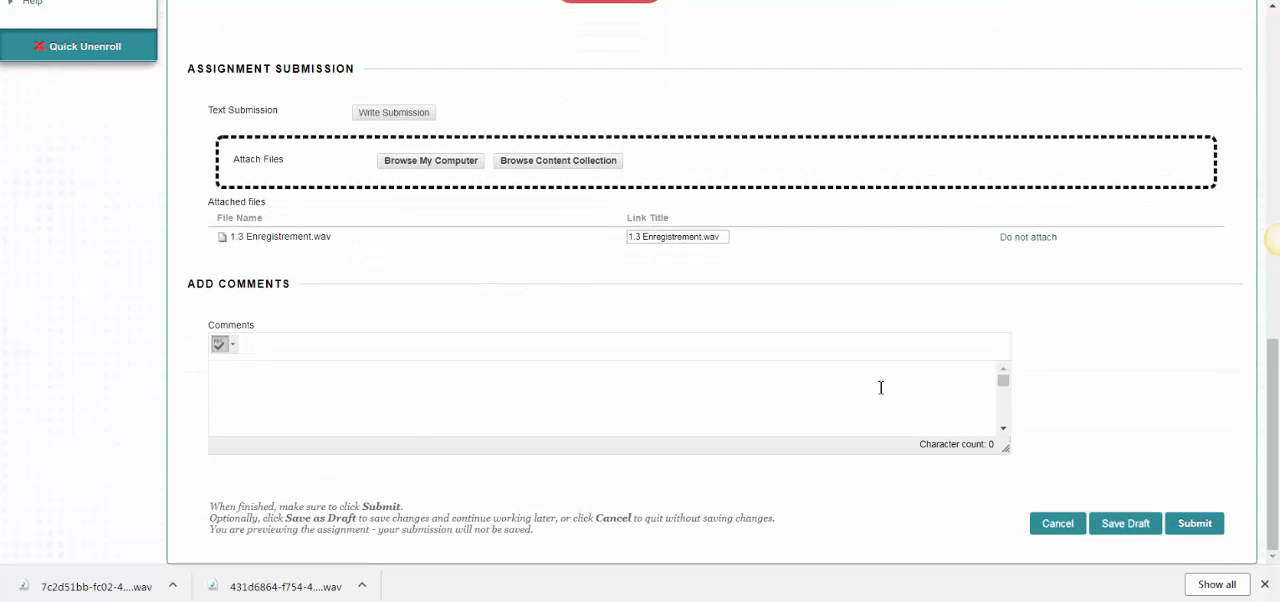
mouse_move(1196, 524)
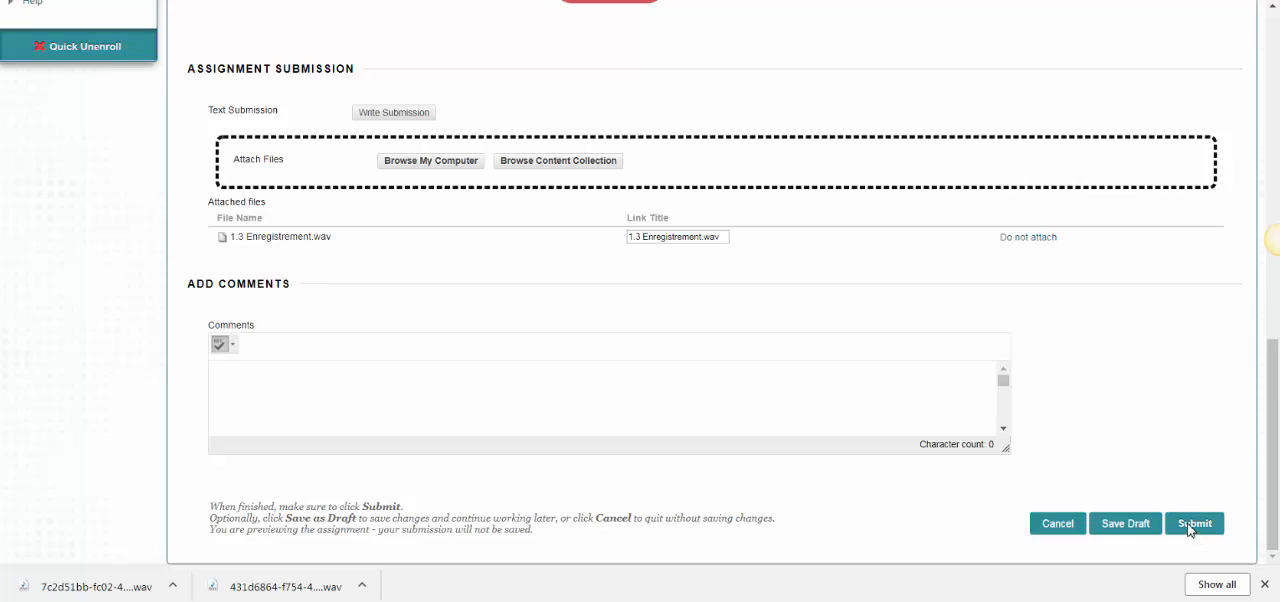